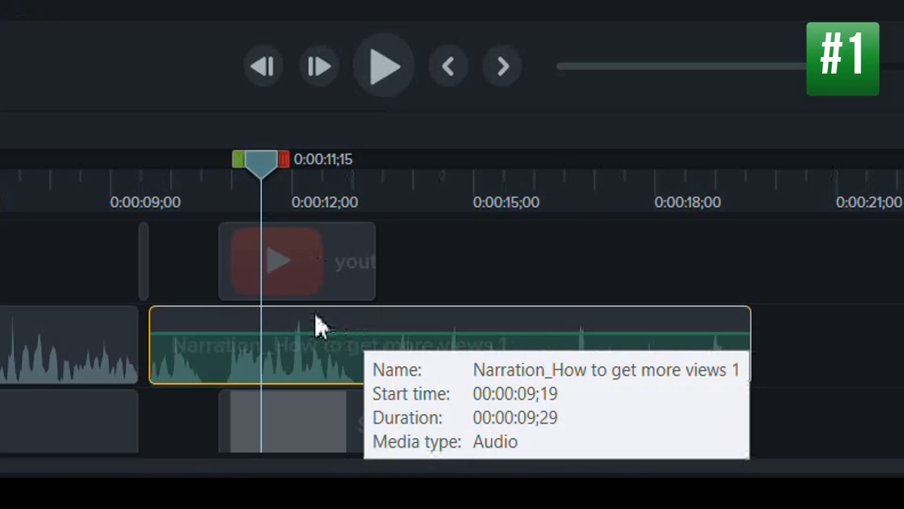
- Add two audio points to the 'Narration_How to get more views 1' clip's volume line
right_click(323, 328)
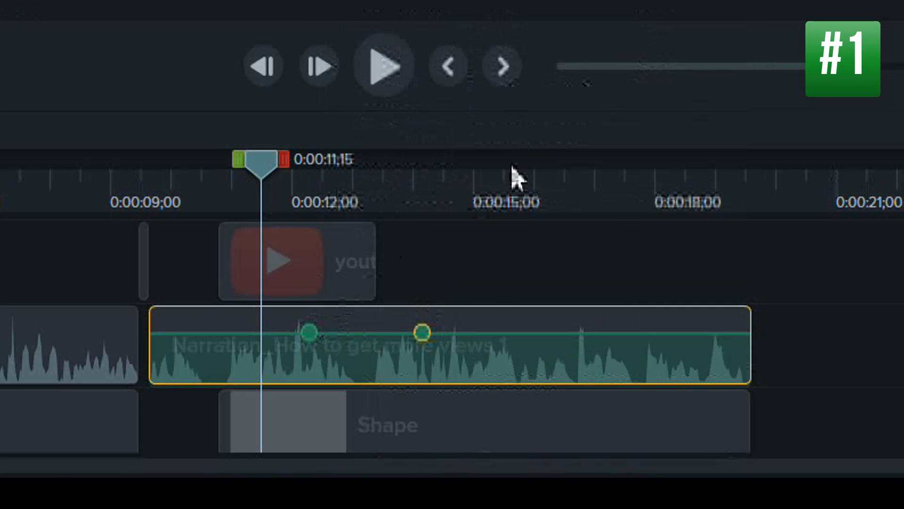
right_click(424, 344)
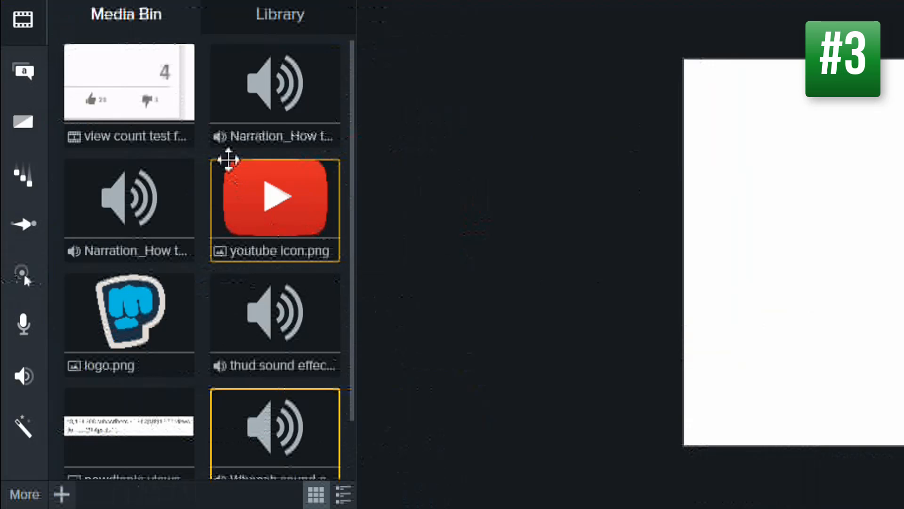
click(129, 84)
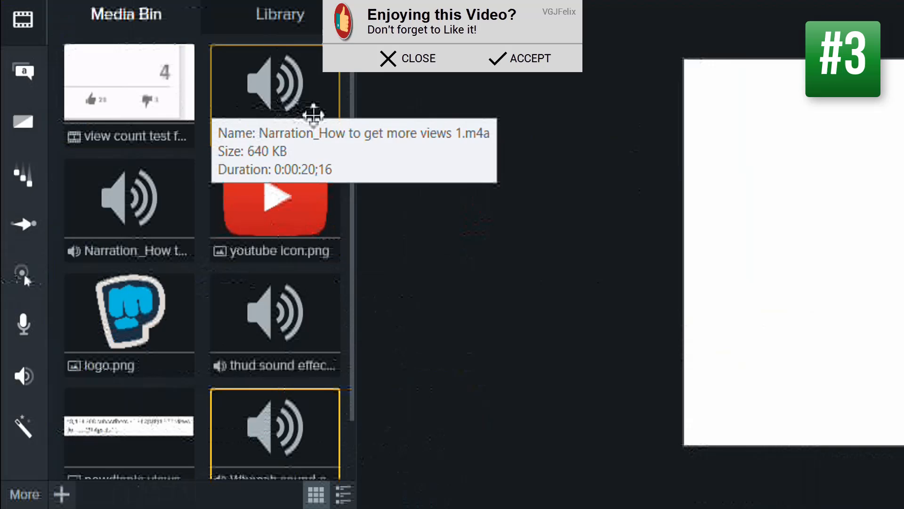
mouse_move(360, 135)
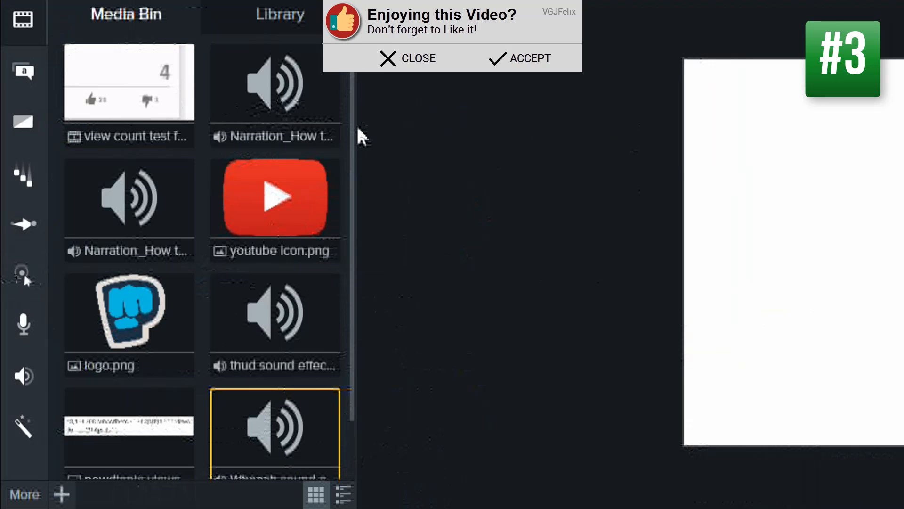
mouse_move(357, 141)
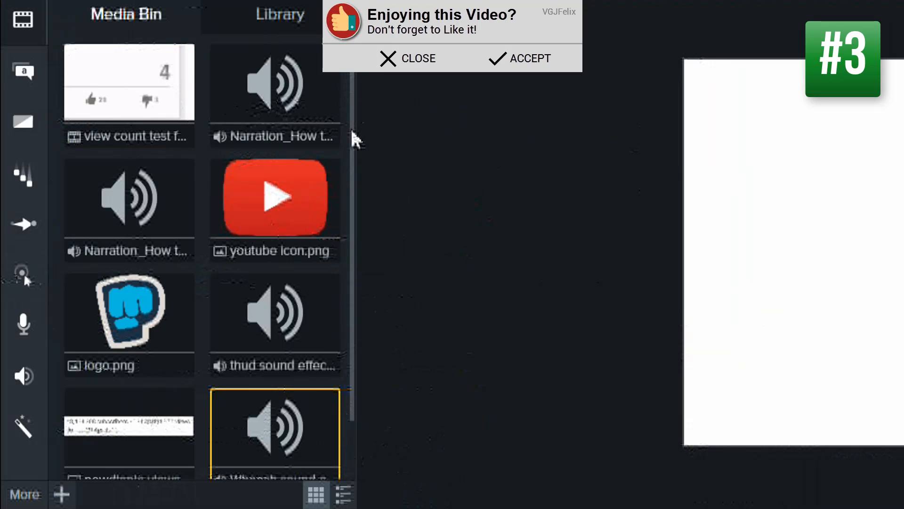
scroll(down, 3)
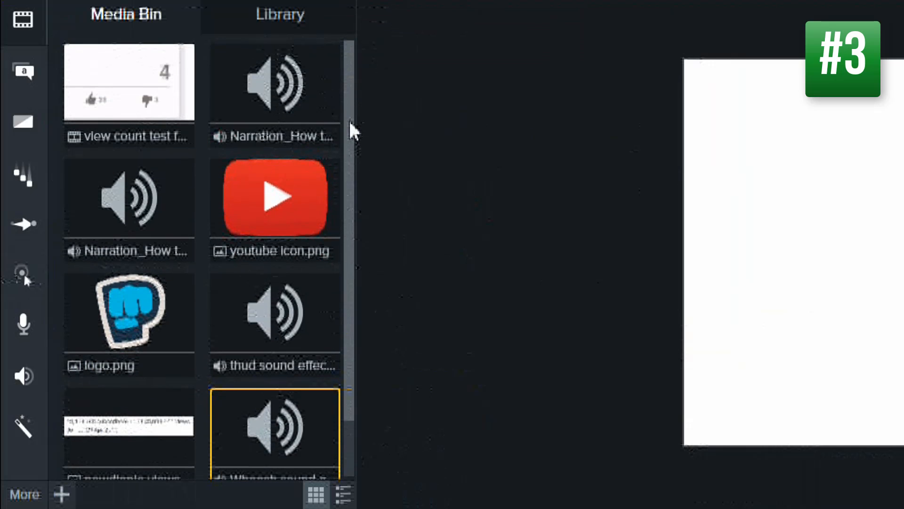
click(343, 495)
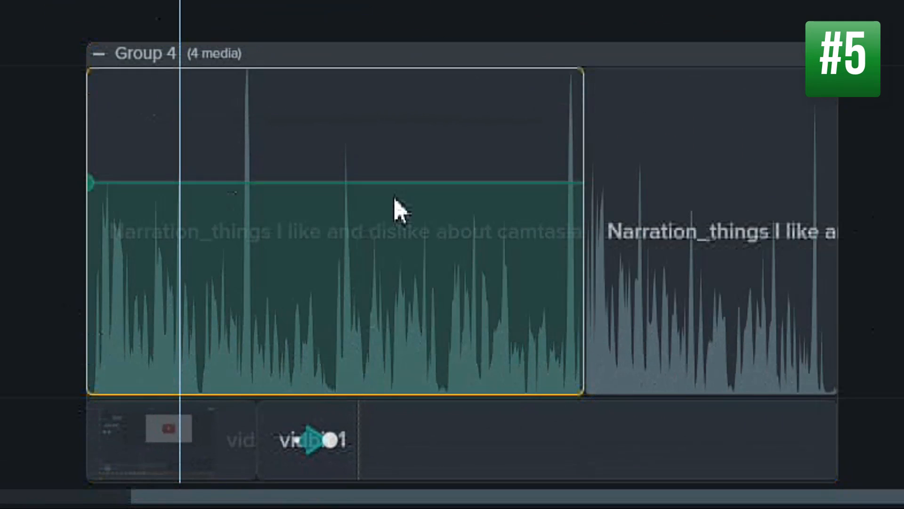
mouse_move(438, 198)
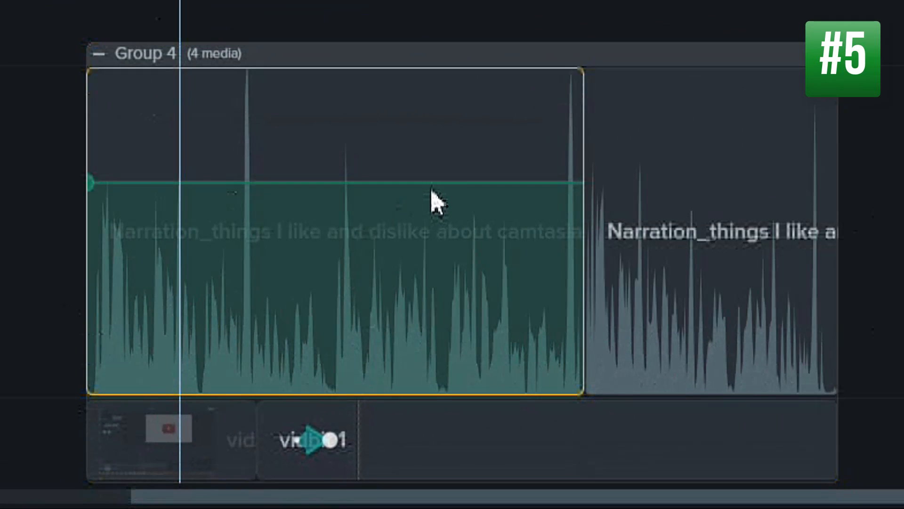
- Drag the second narration clip's volume line in Group 4 to raise its level
drag(439, 183, 443, 143)
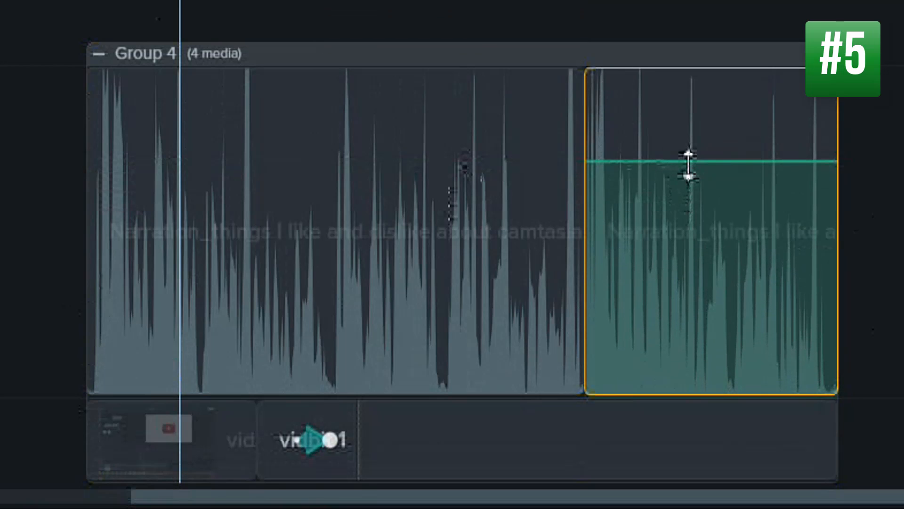
mouse_move(517, 176)
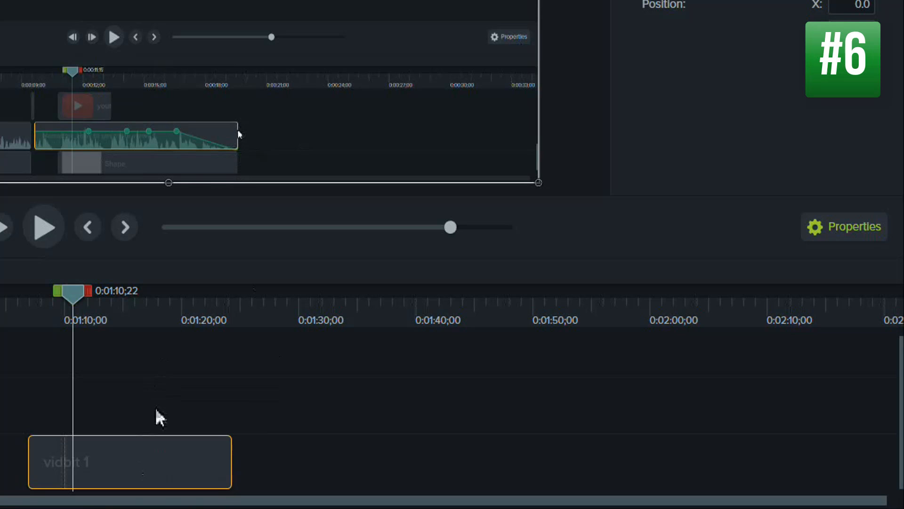
- Add Clip Speed to the vidbit 1 clip from its right-click menu
right_click(130, 461)
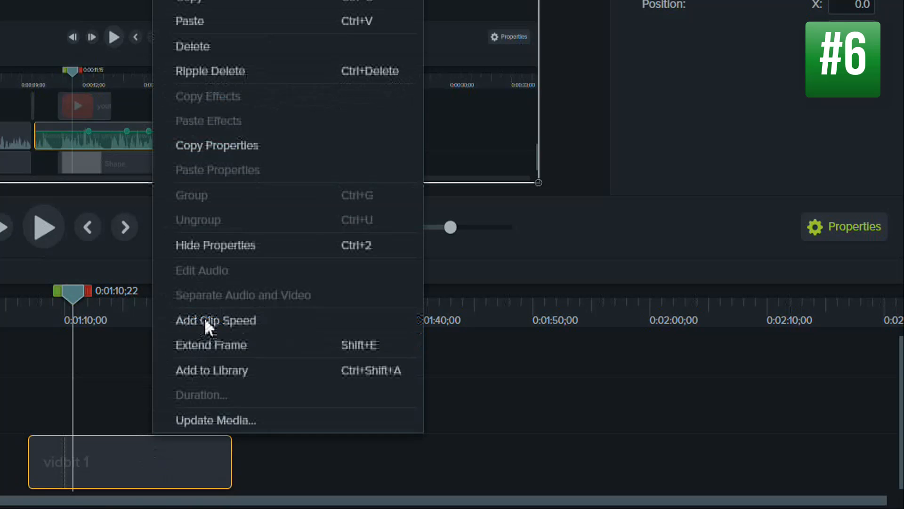
click(215, 320)
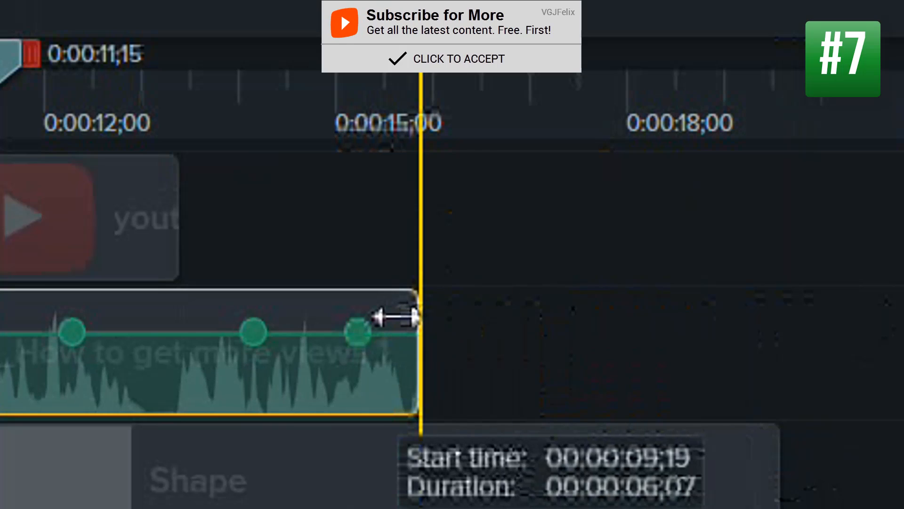
- Drag the narration clip's right edge until its duration reads 00:00:06;07
drag(398, 316, 807, 331)
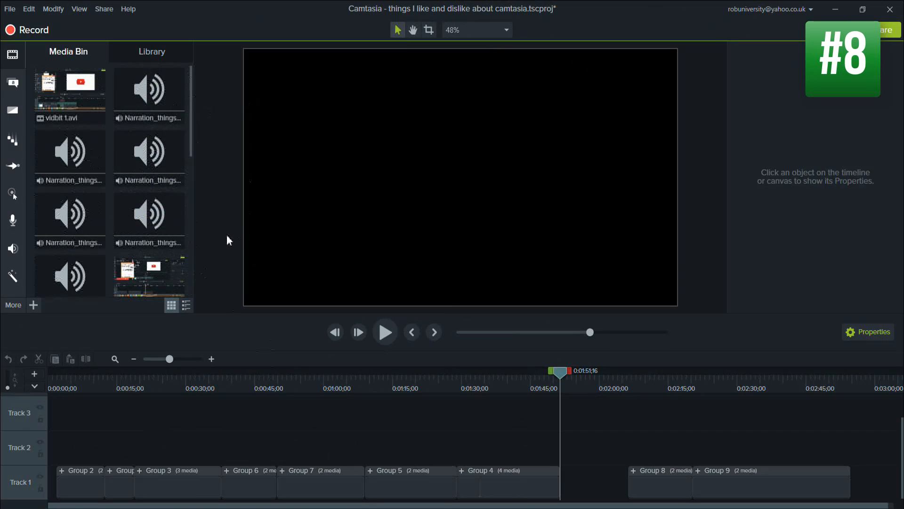
- Import media and place the vidbit 1 clip on Track 2
click(33, 304)
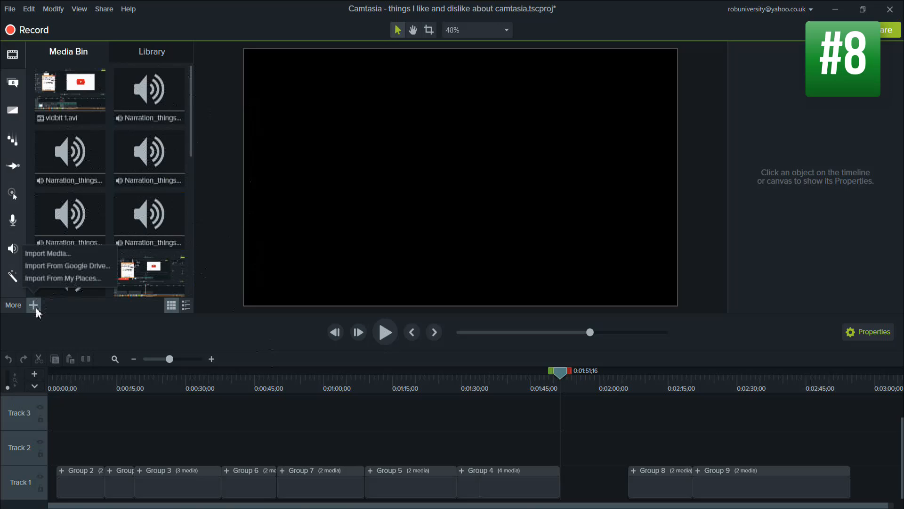
click(48, 252)
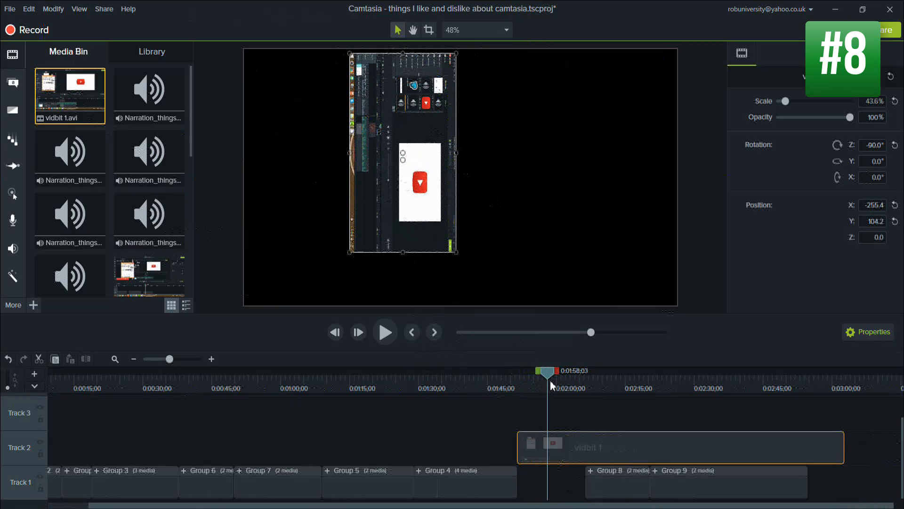
right_click(565, 446)
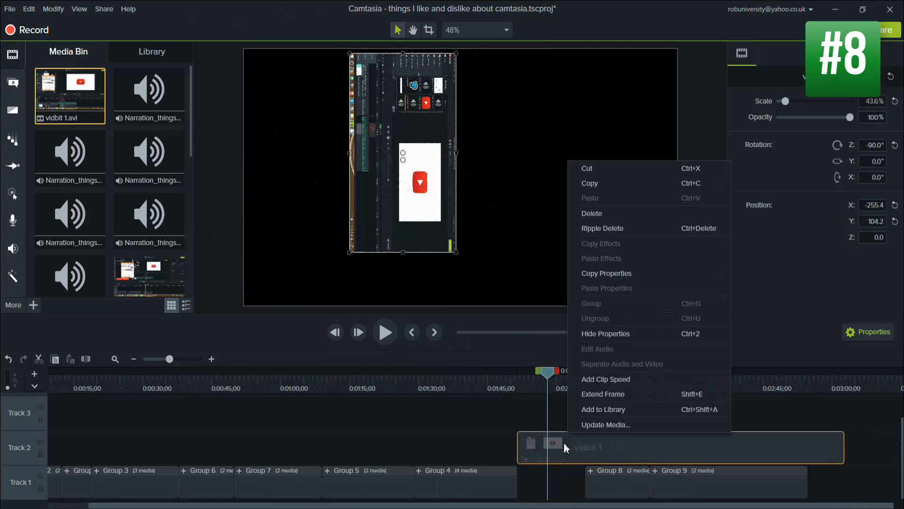
click(272, 243)
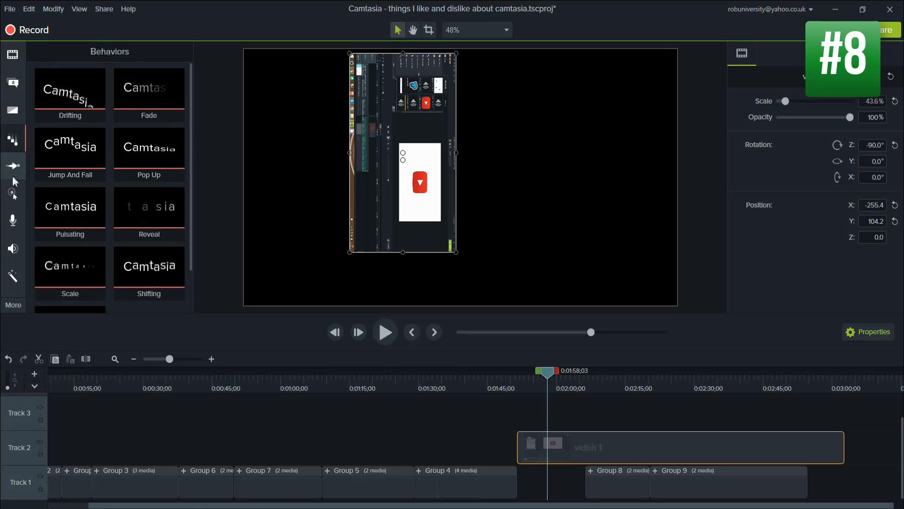
- Show the Animations panel's list of animations
click(13, 167)
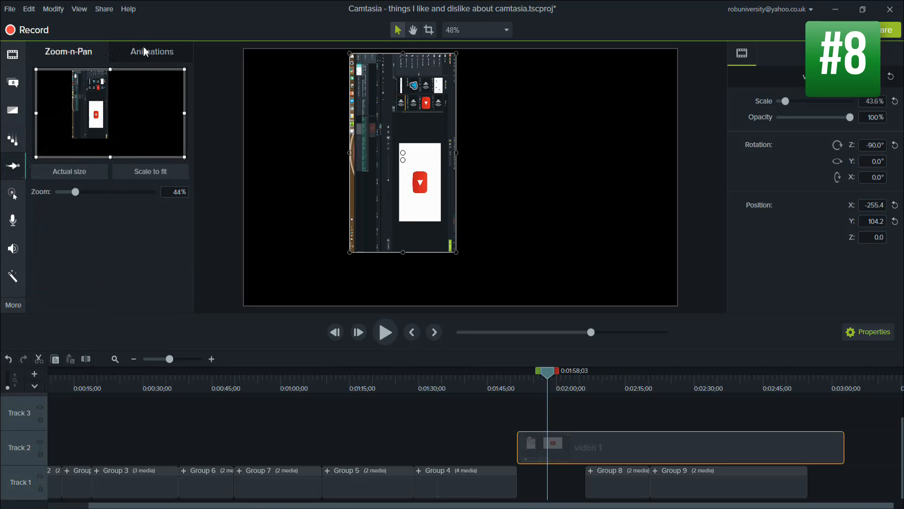
click(151, 51)
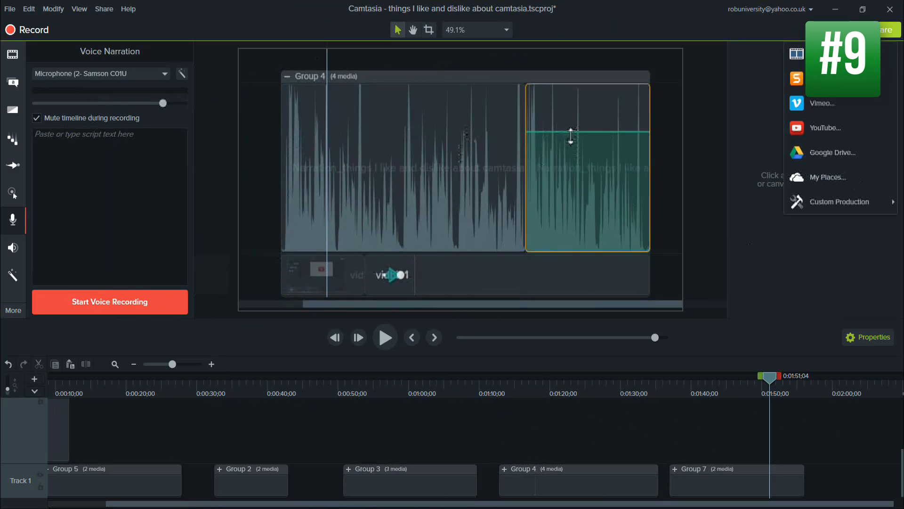
click(839, 201)
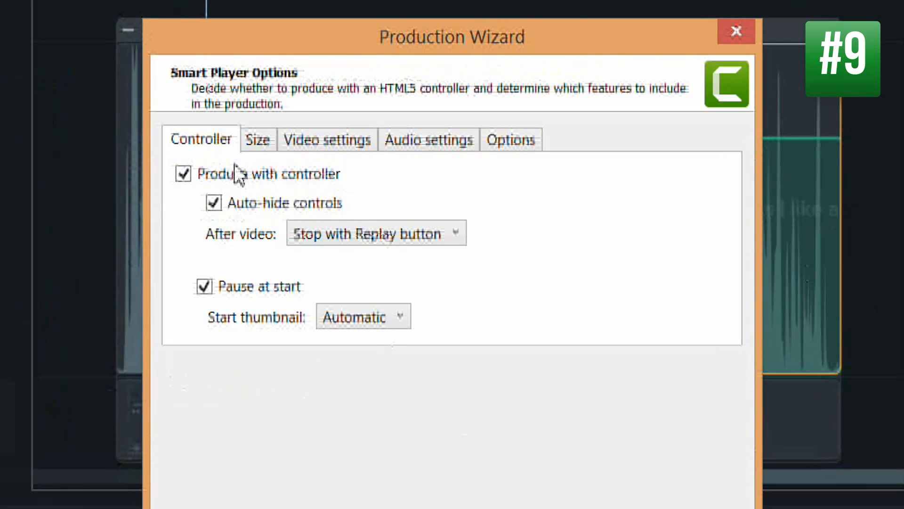
click(326, 138)
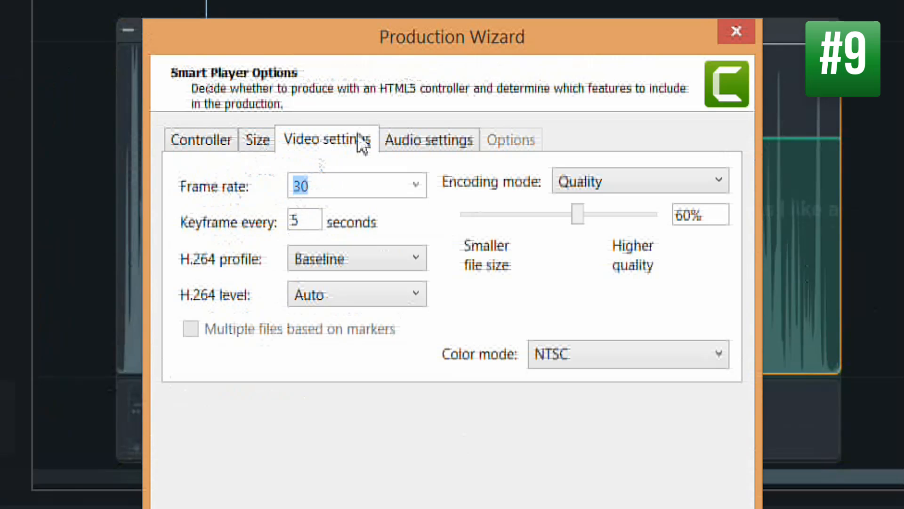
click(415, 185)
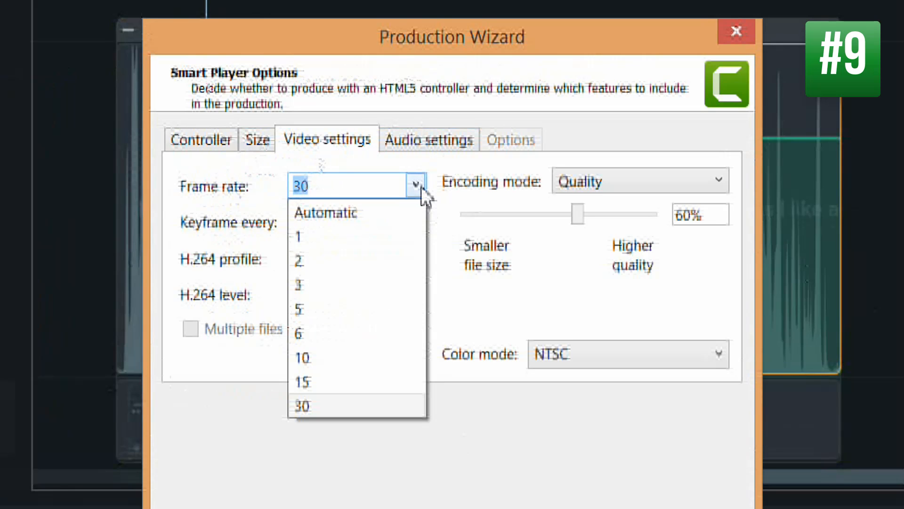
click(735, 31)
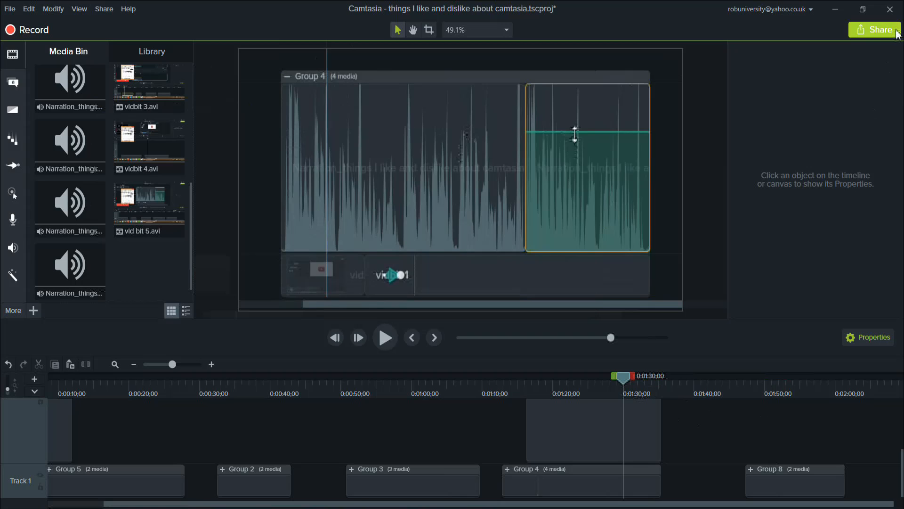
click(875, 30)
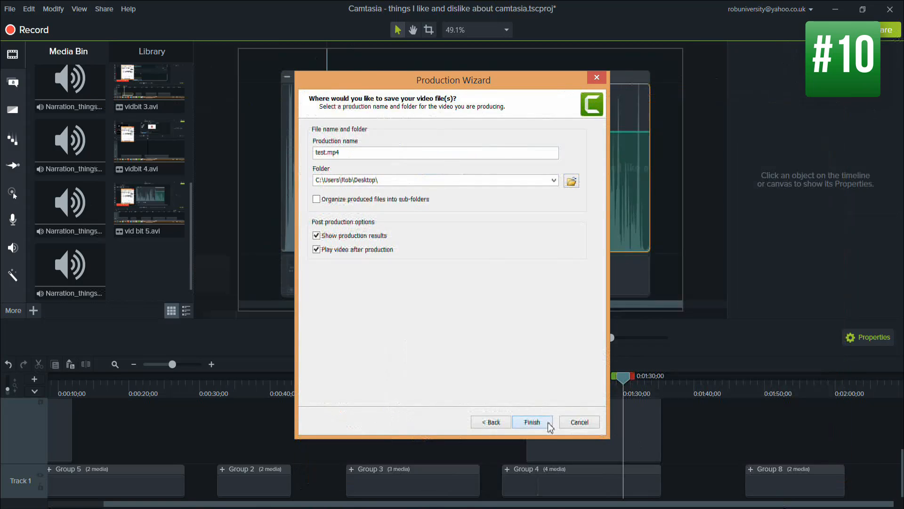
- Finish the Production Wizard to render test.mp4 to the Desktop
click(531, 422)
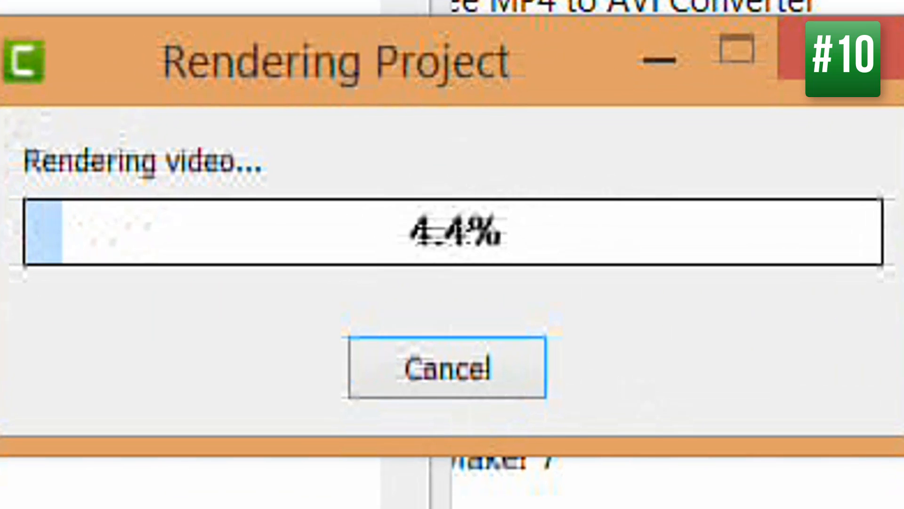